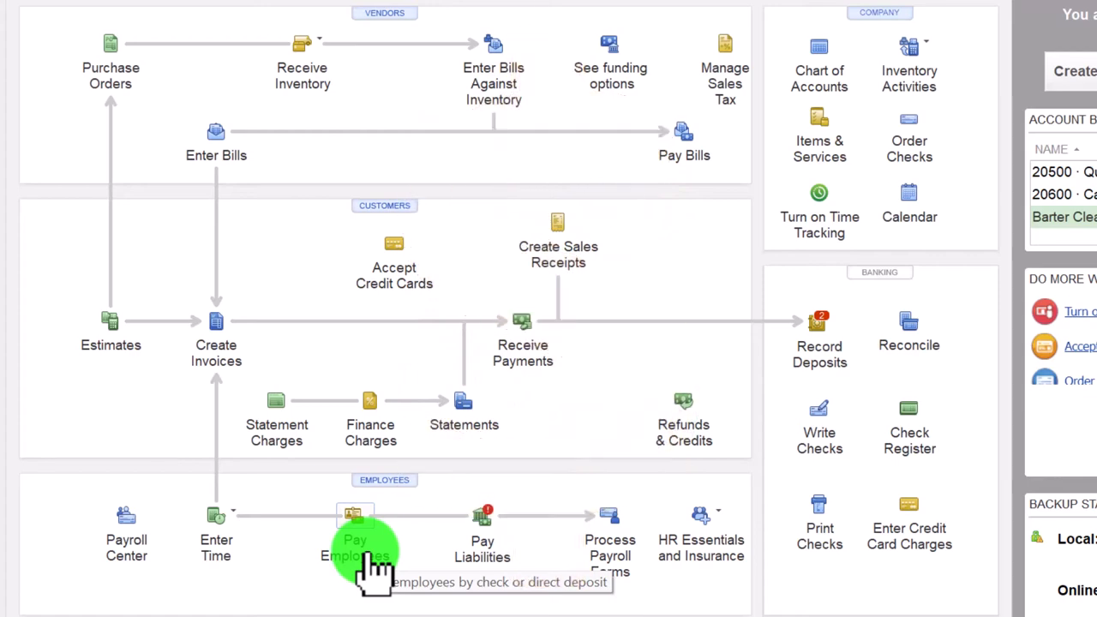
mouse_move(216, 549)
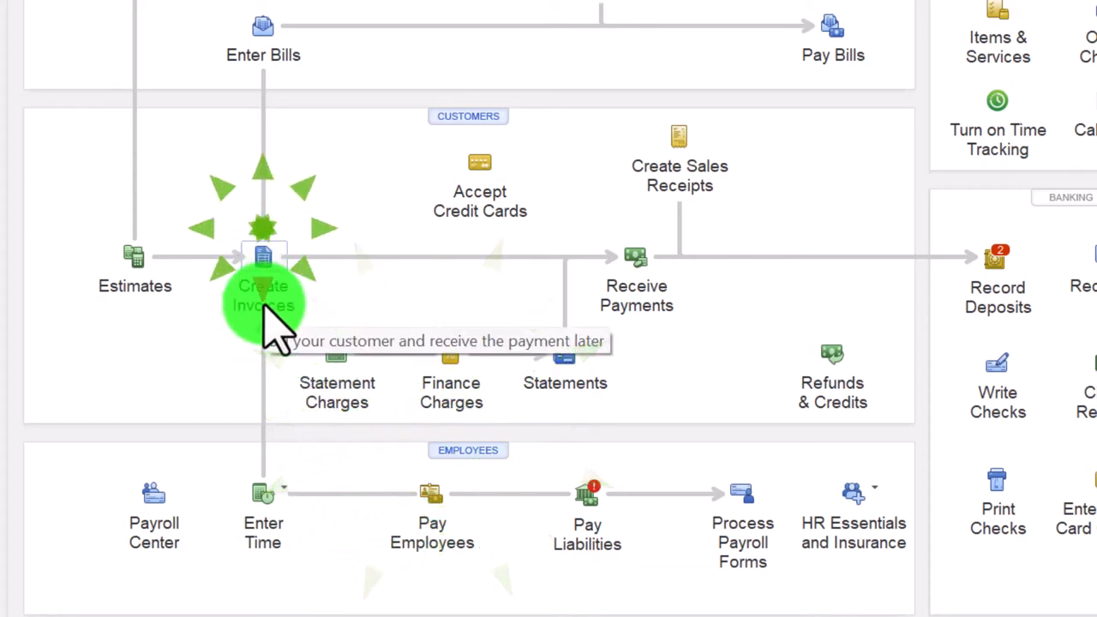
mouse_move(424, 531)
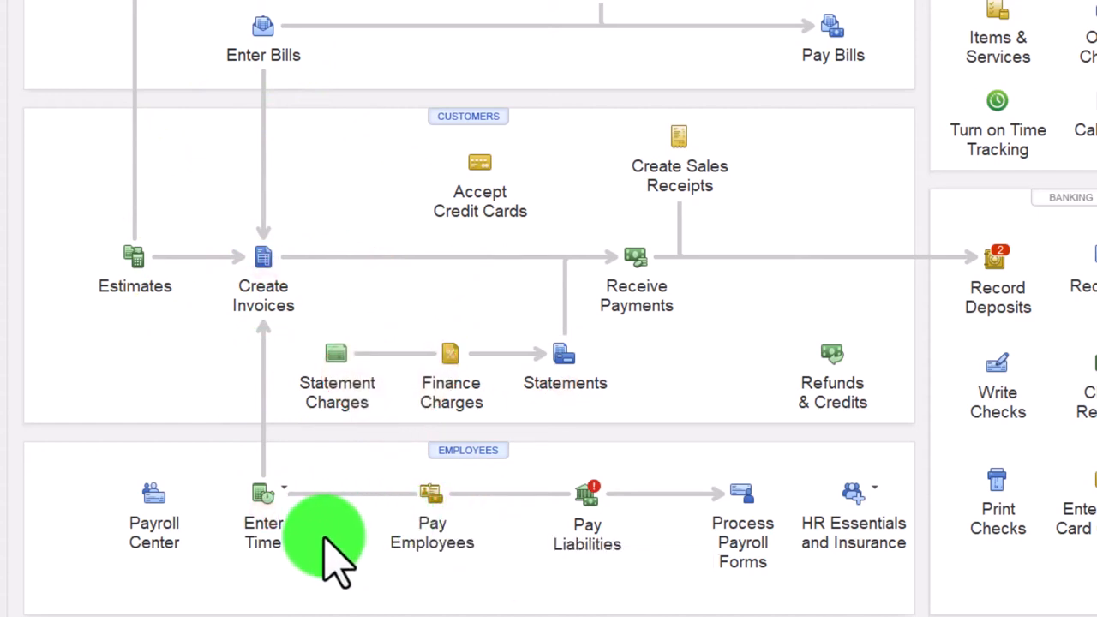
Step: Show the Enter Time choices: Use Weekly Timesheet or Time / Enter Single Activity
click(261, 493)
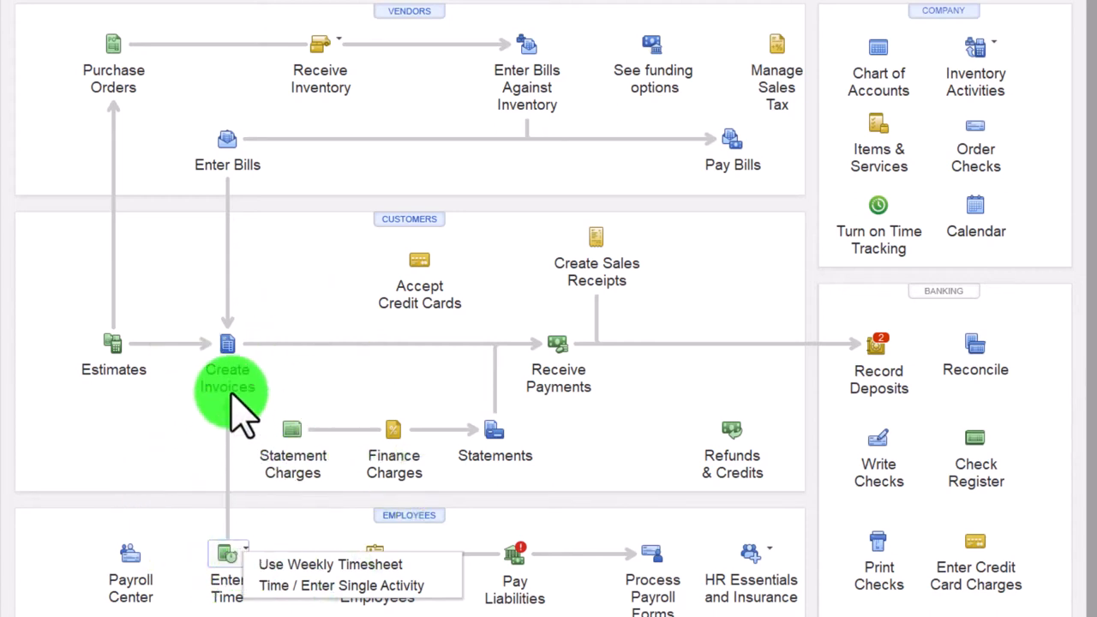
Step: Open a weekly timesheet for Dan T. Miller with billable Installation and Framing lines
click(227, 351)
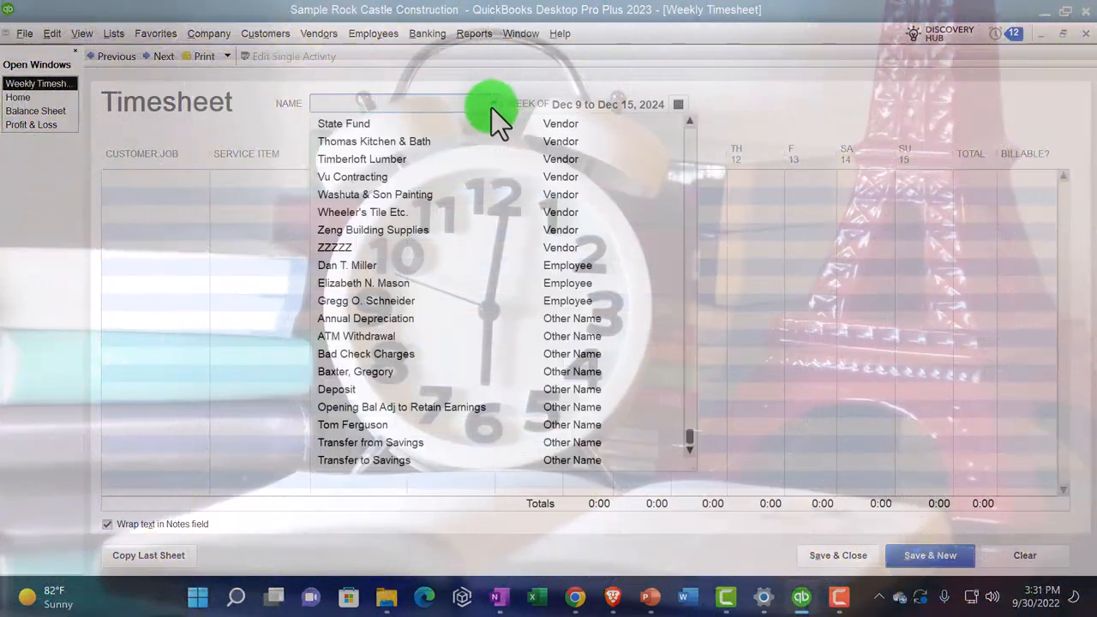
mouse_move(369, 283)
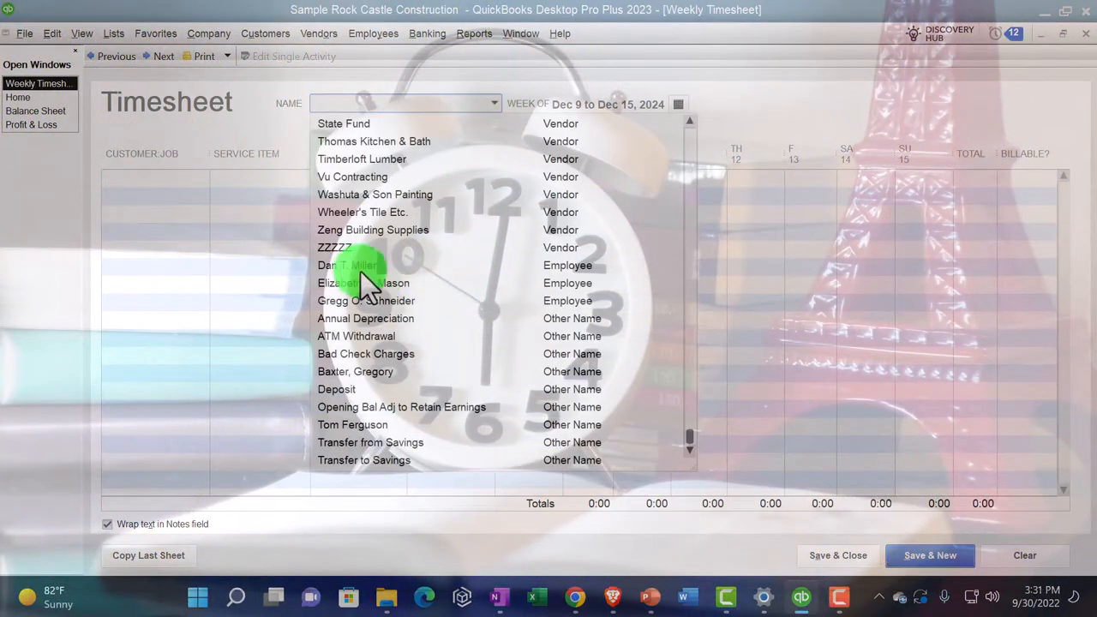
click(344, 265)
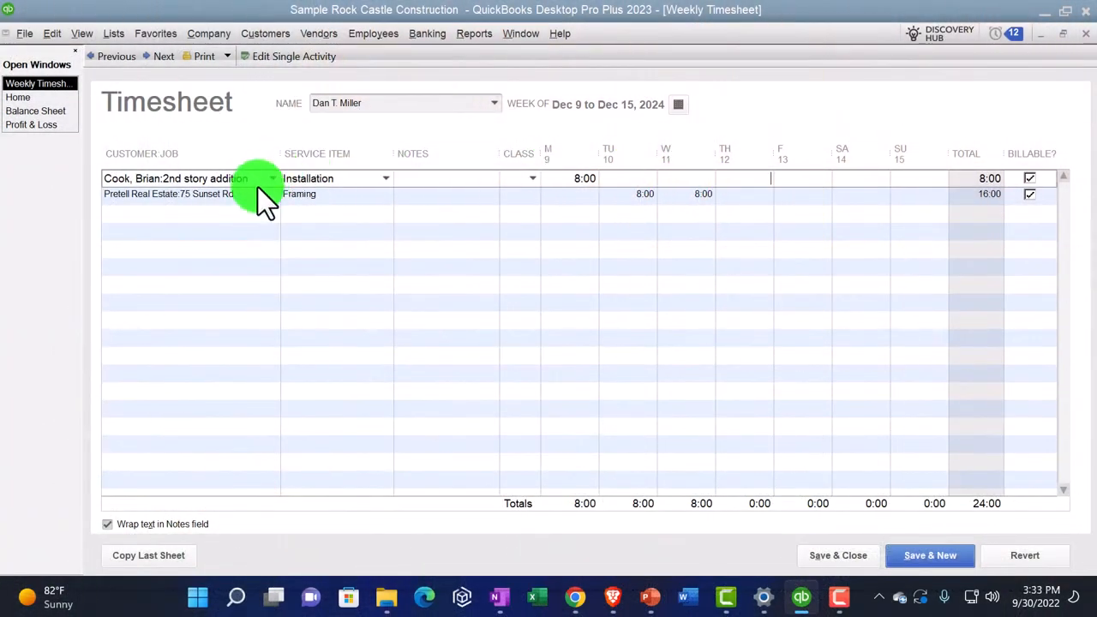
click(240, 196)
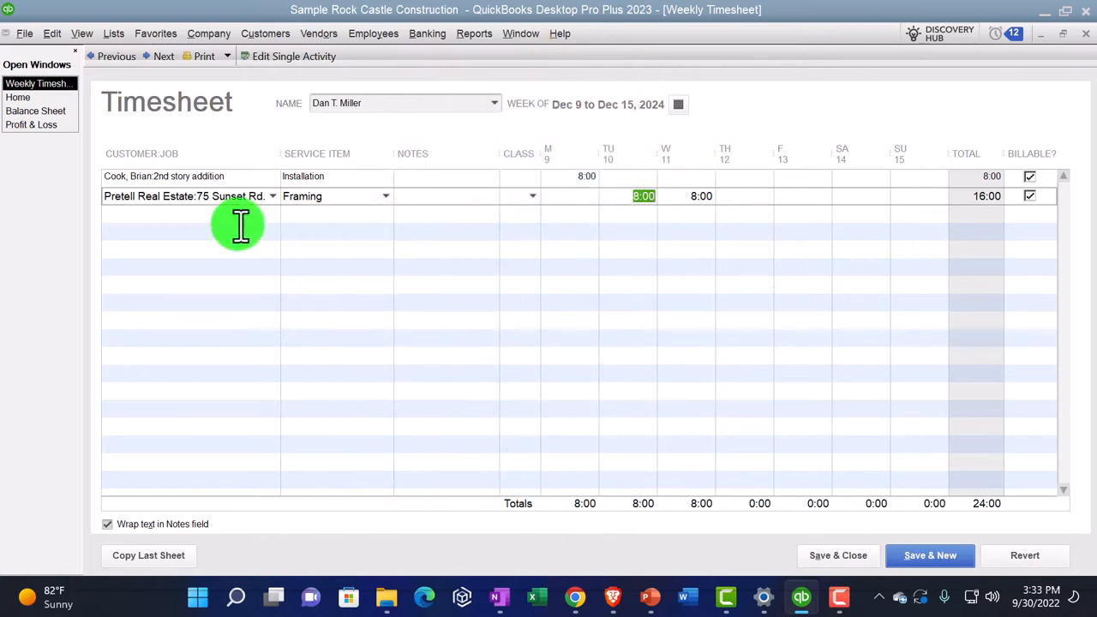
mouse_move(326, 215)
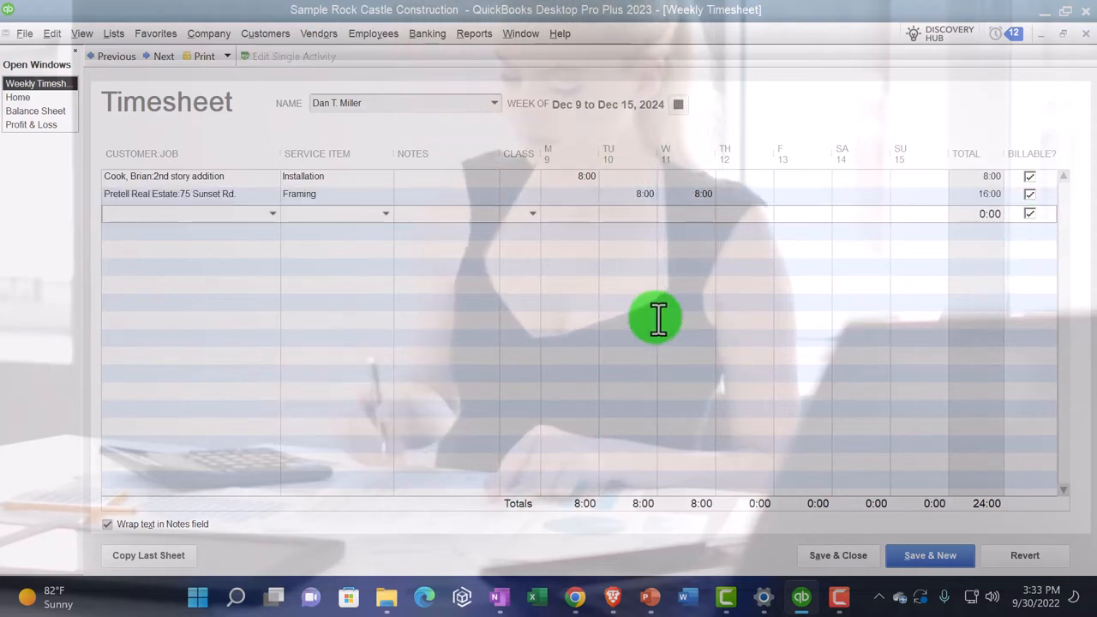
mouse_move(188, 351)
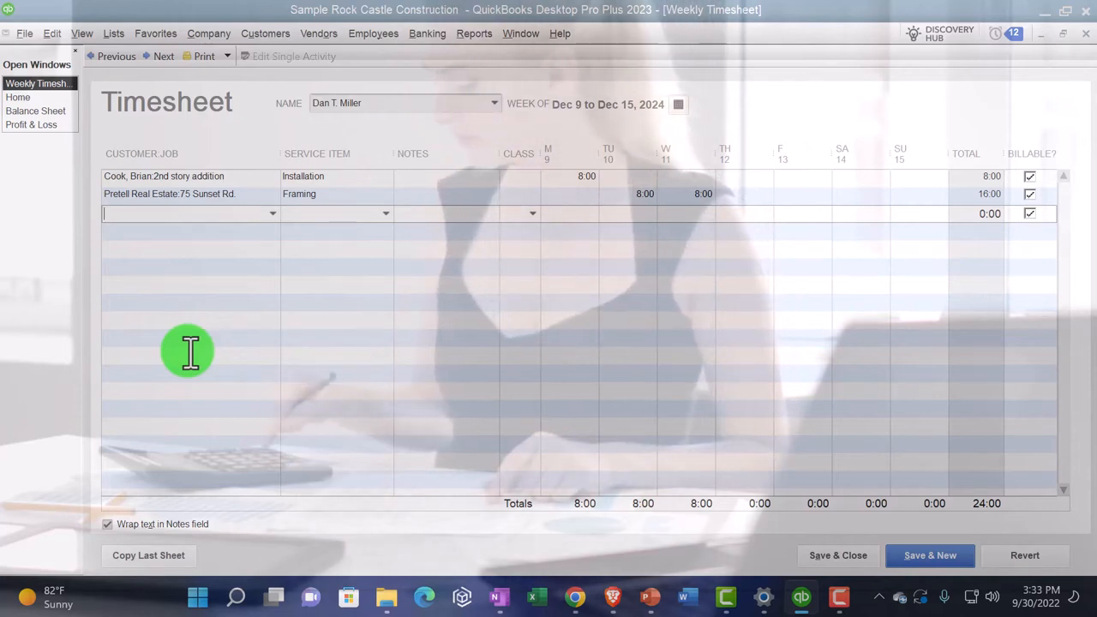
mouse_move(397, 318)
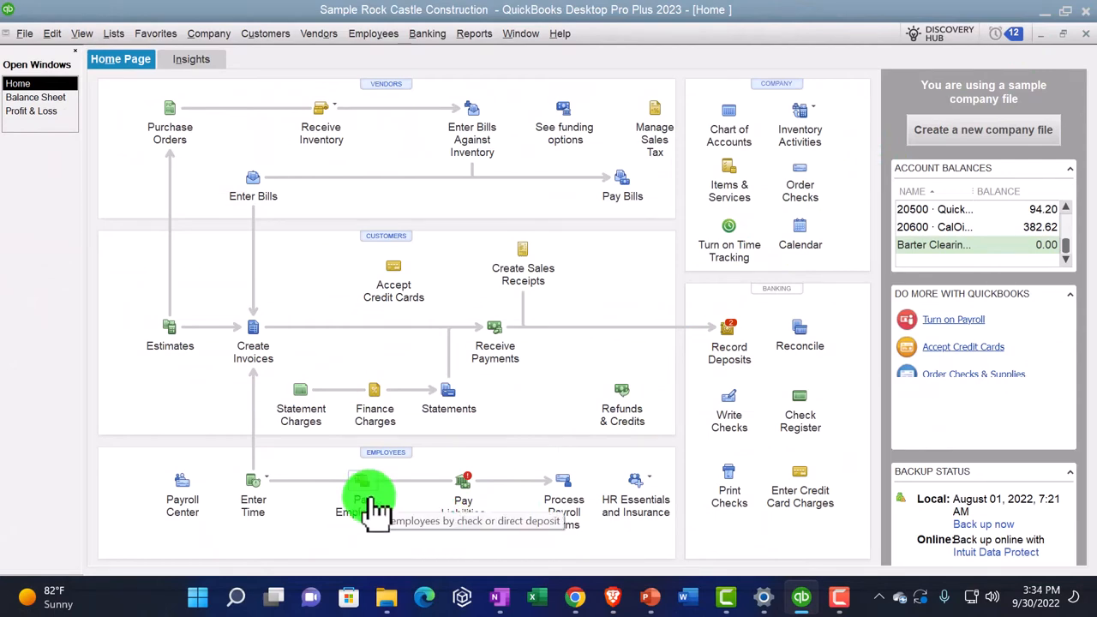
Step: Open Pay Employees, dismiss the missing paycheck warning, and start the overdue biweekly payroll
click(364, 493)
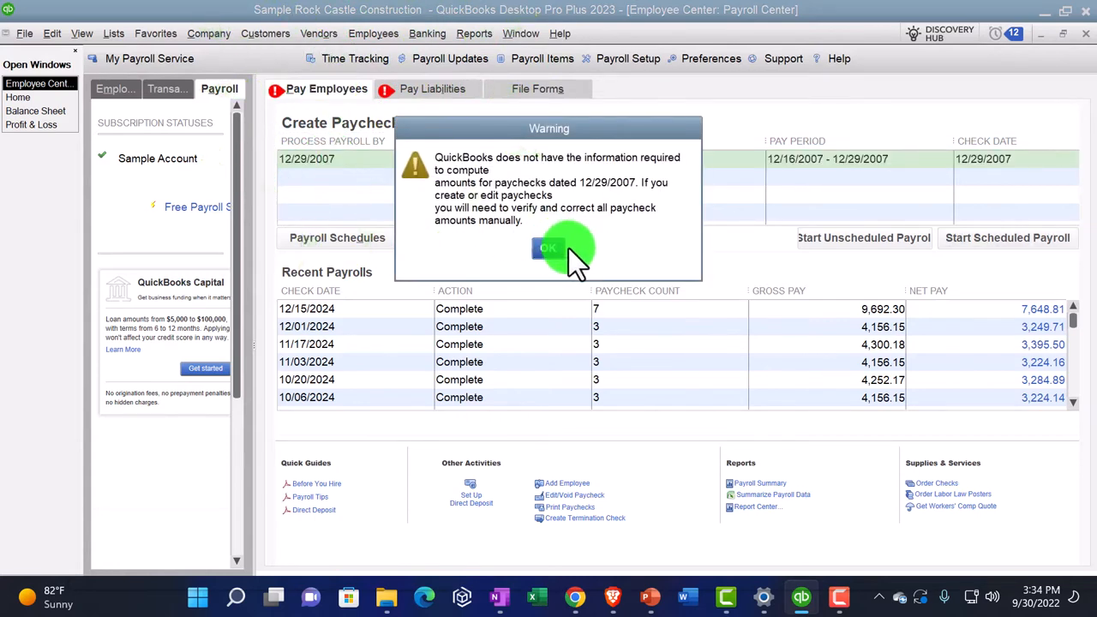
click(547, 249)
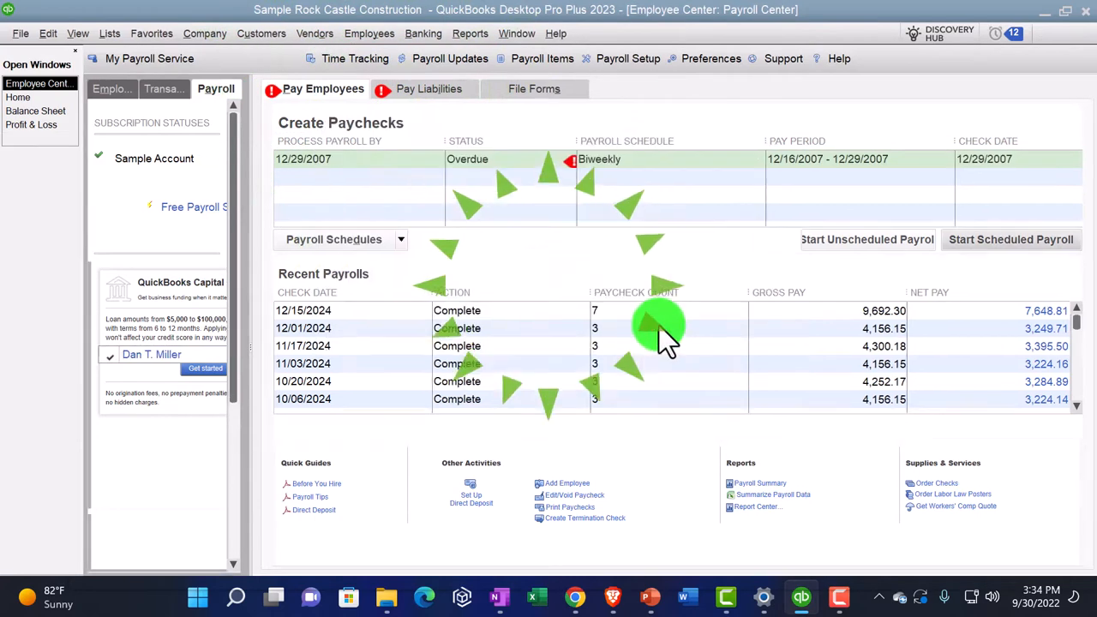
click(1011, 238)
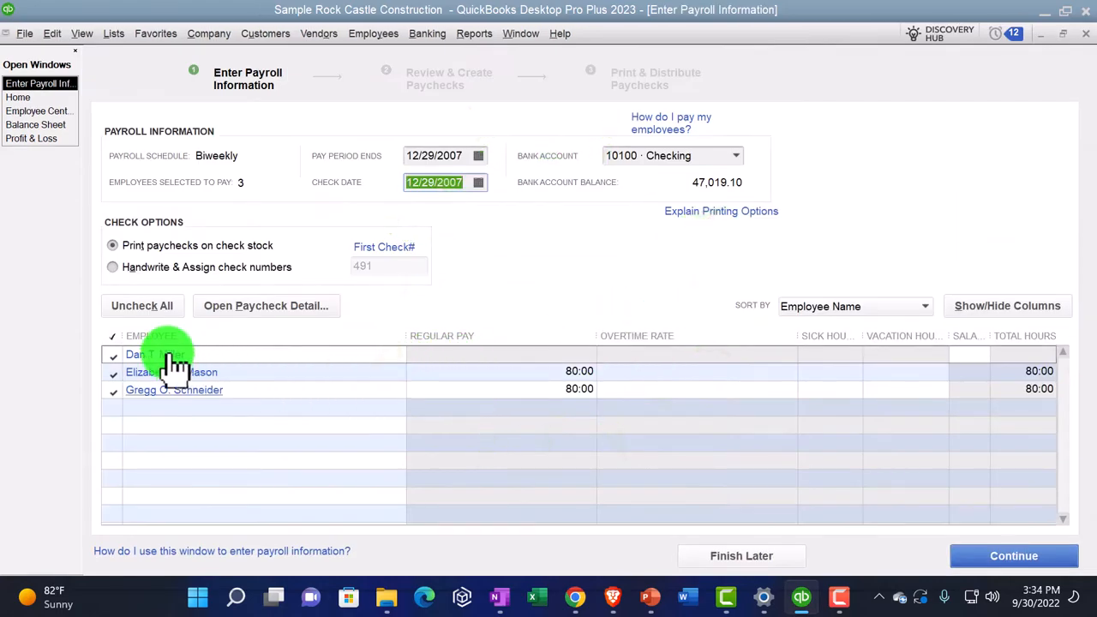
click(146, 354)
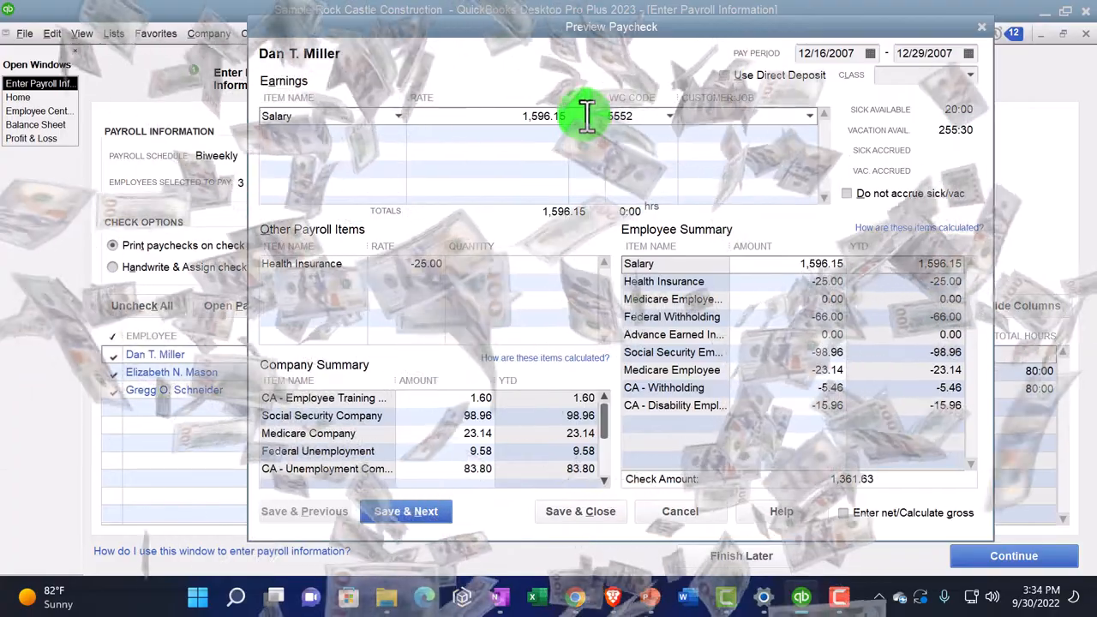
mouse_move(761, 163)
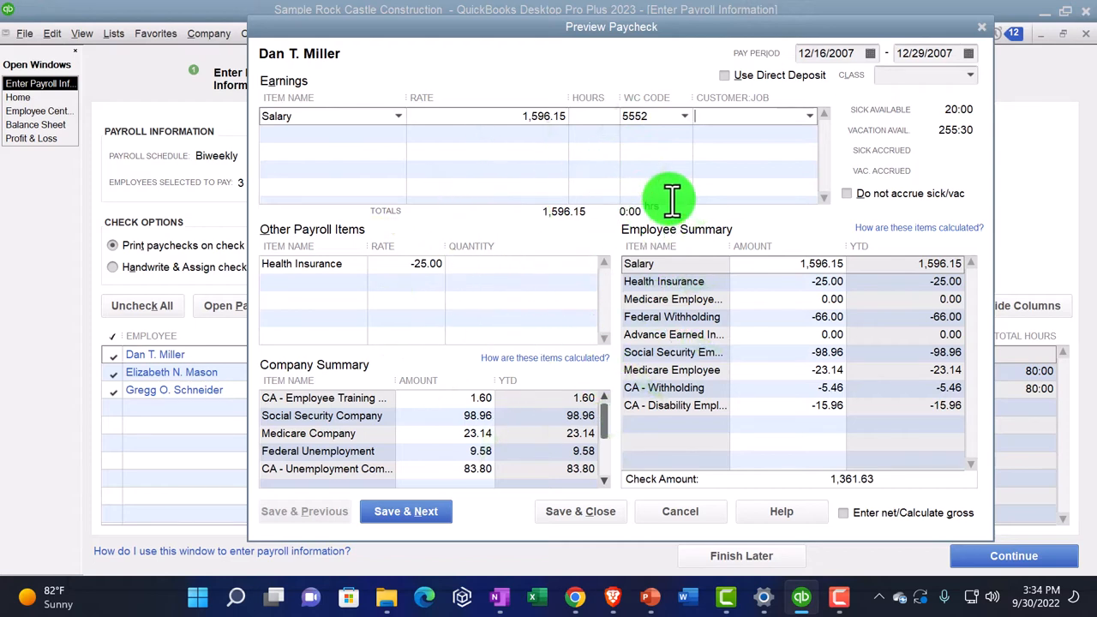
mouse_move(399, 120)
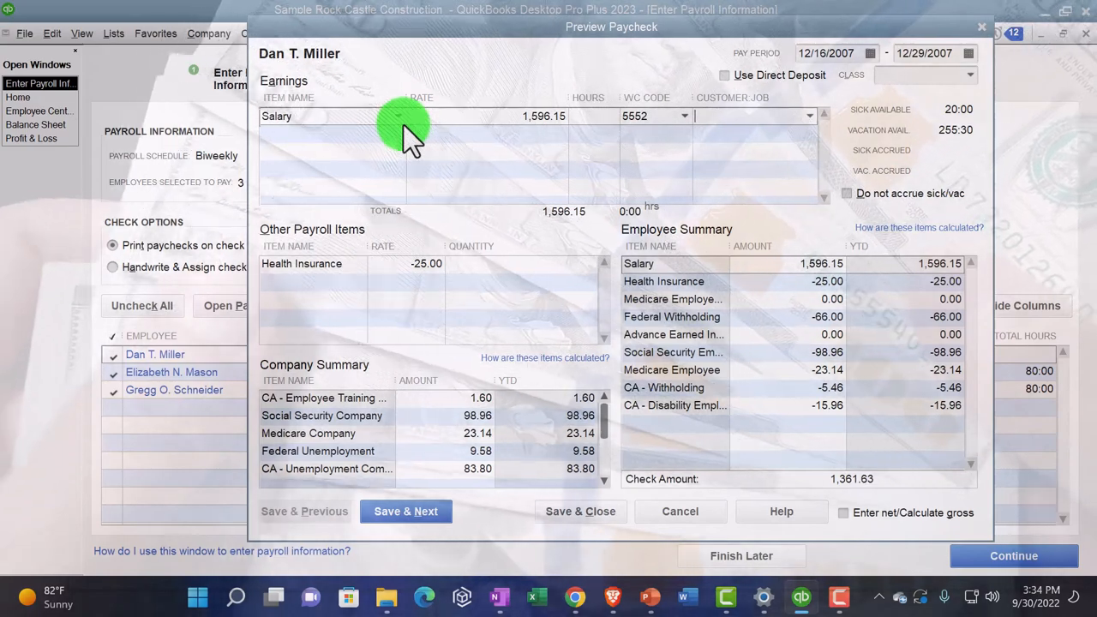
mouse_move(576, 120)
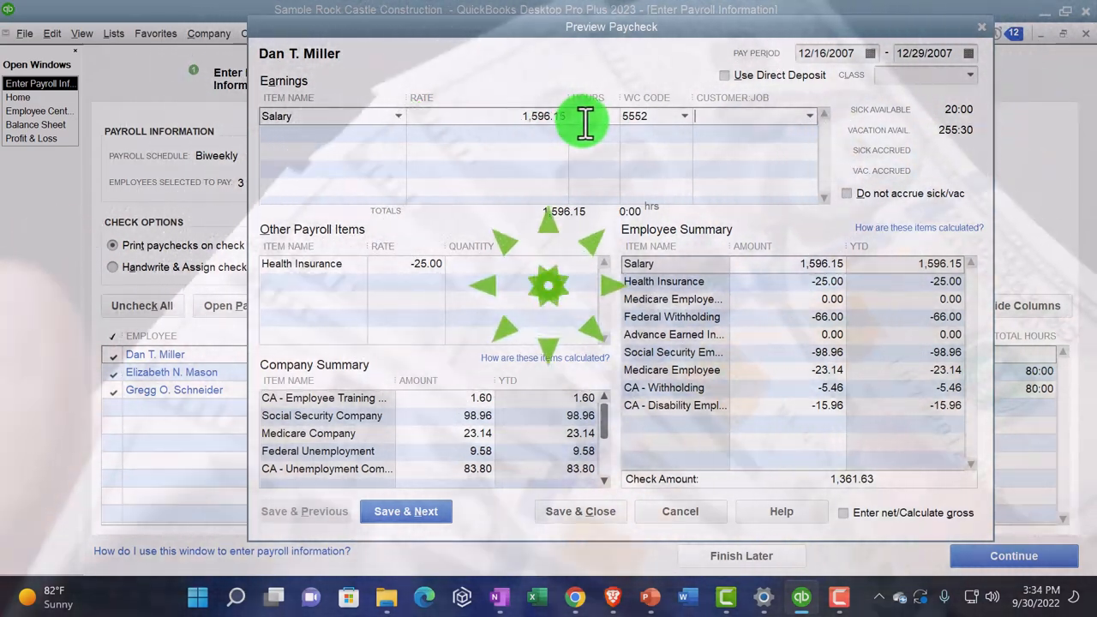
mouse_move(969, 42)
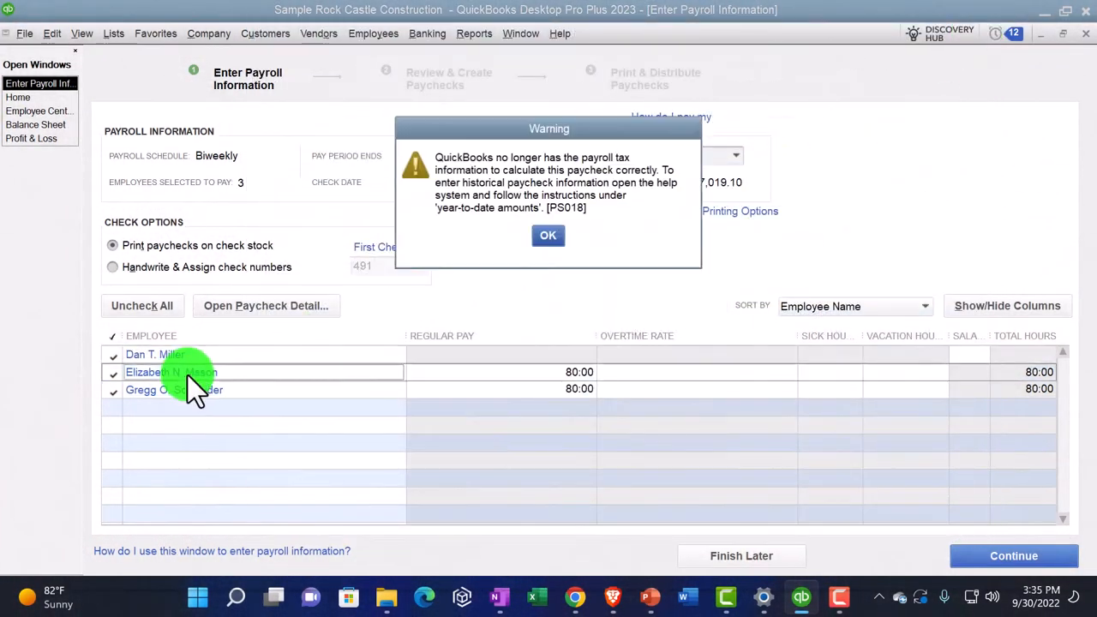
Step: Dismiss the payroll tax warning and review Elizabeth N. Mason's 937.20 paycheck preview
click(548, 235)
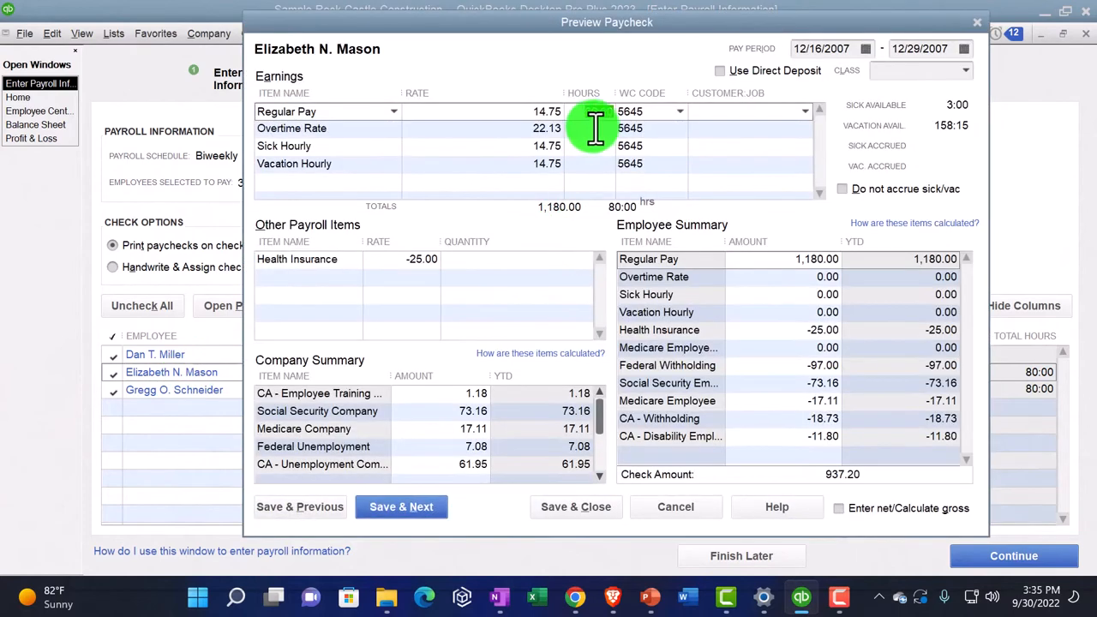
click(598, 112)
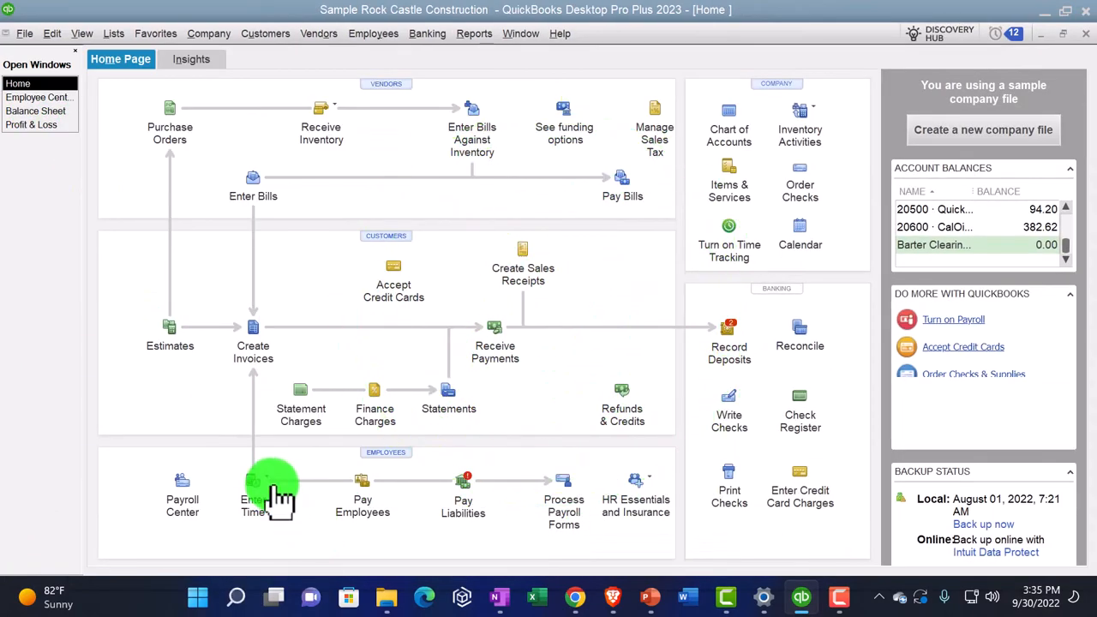
click(270, 489)
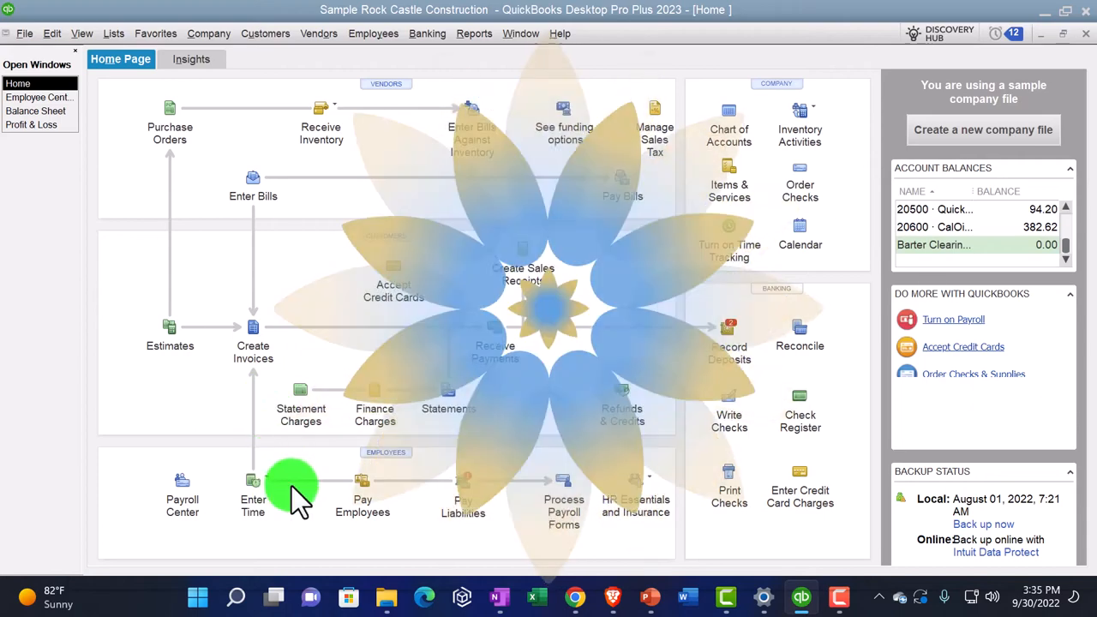
mouse_move(369, 493)
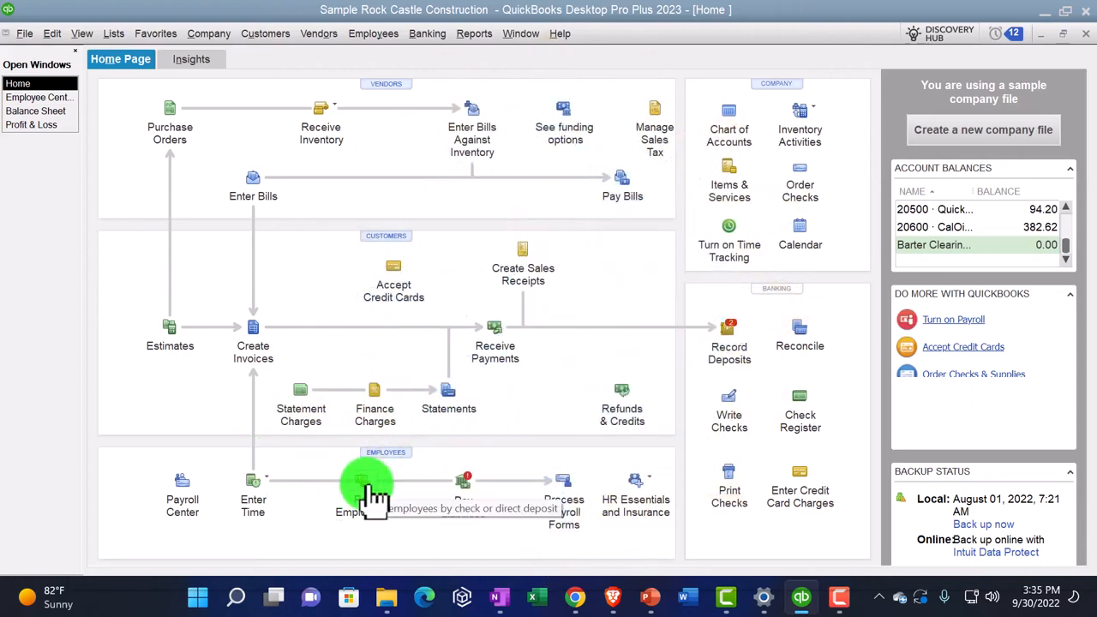